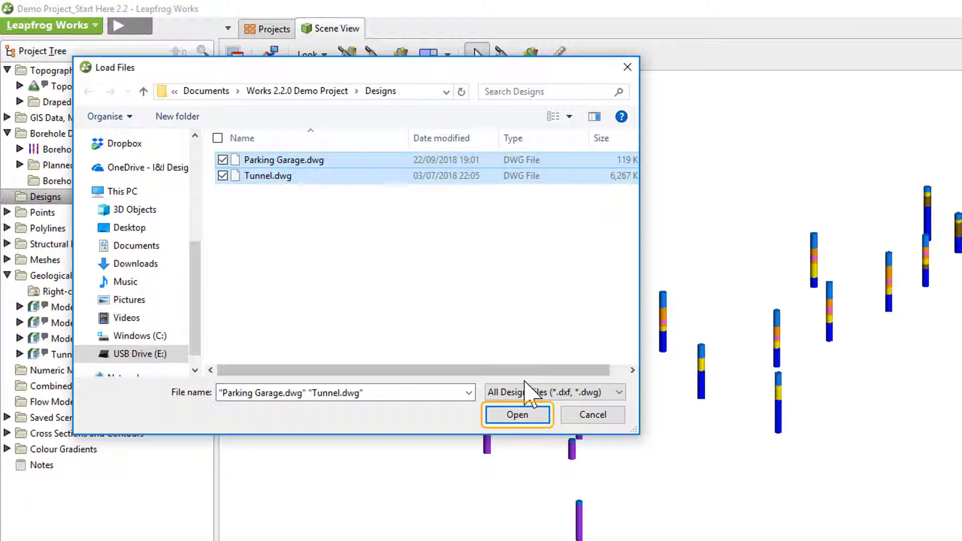
Import the Parking Garage.dwg and Tunnel.dwg design files into the project's Designs folder.
left_click(517, 415)
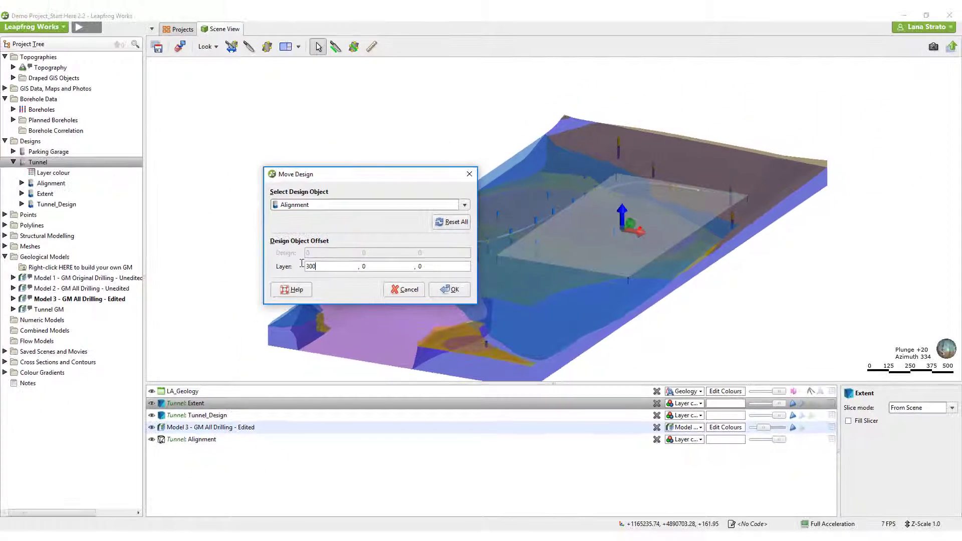
Move the Tunnel design's Alignment by a layer offset of 300 on the first axis and confirm.
left_click(449, 289)
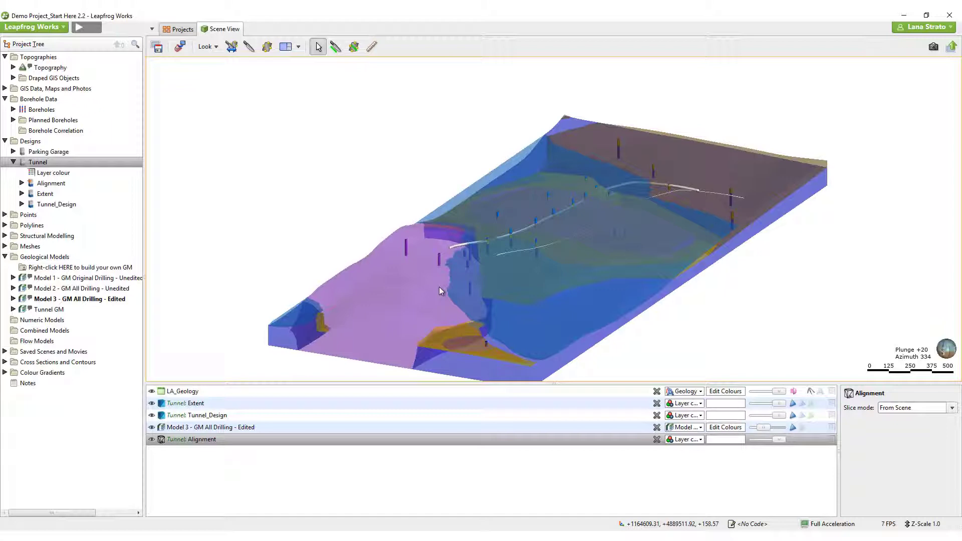